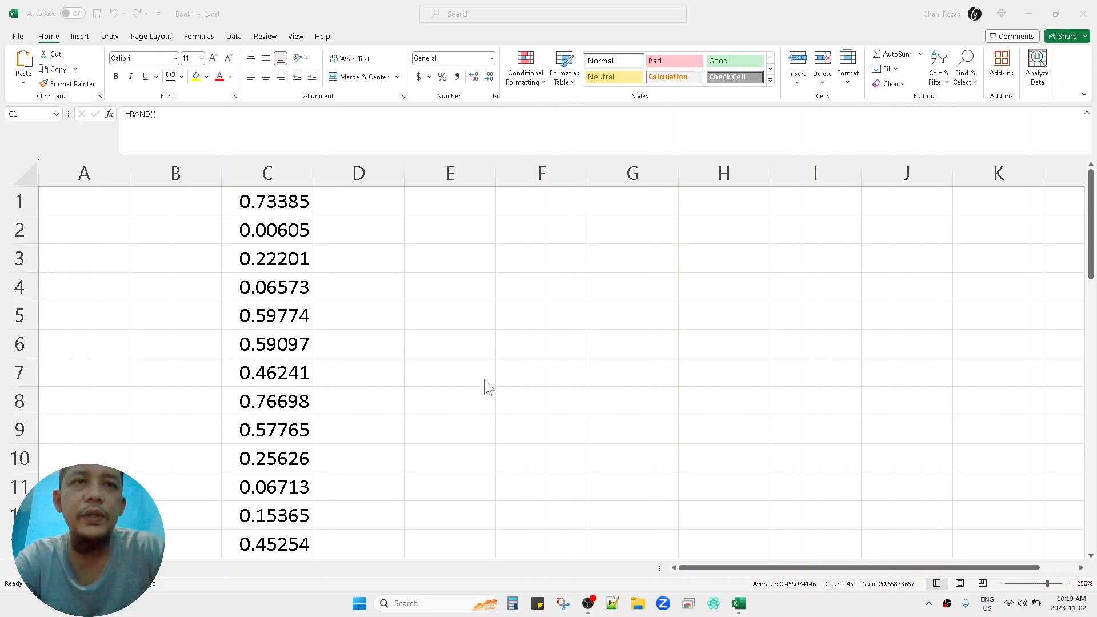
mouse_move(297, 326)
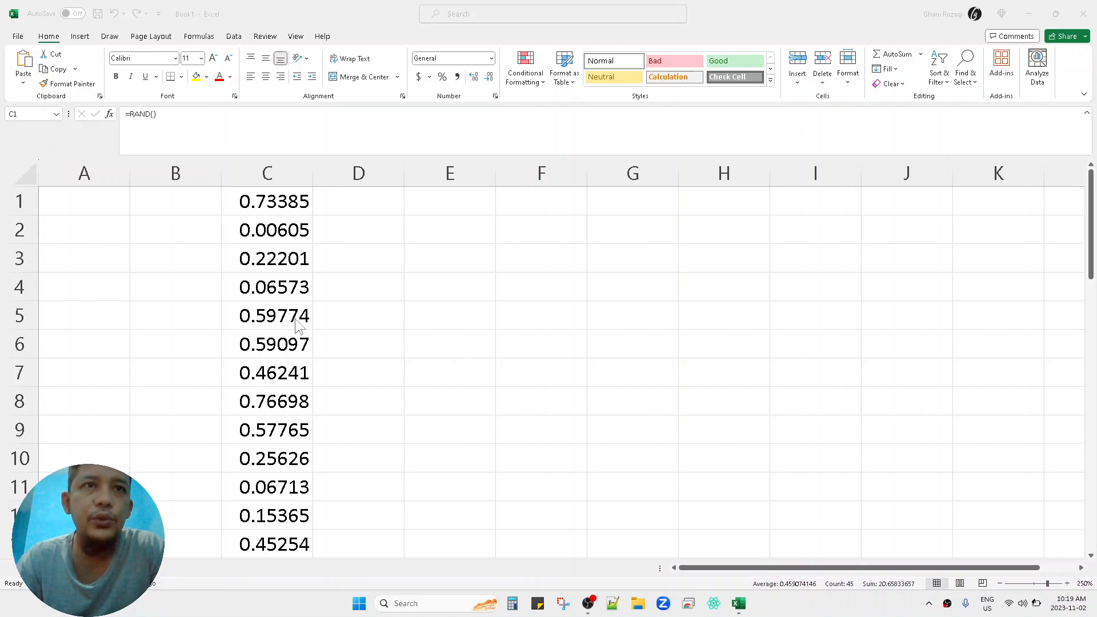
Select cell C5 in the column of RAND() values
click(266, 316)
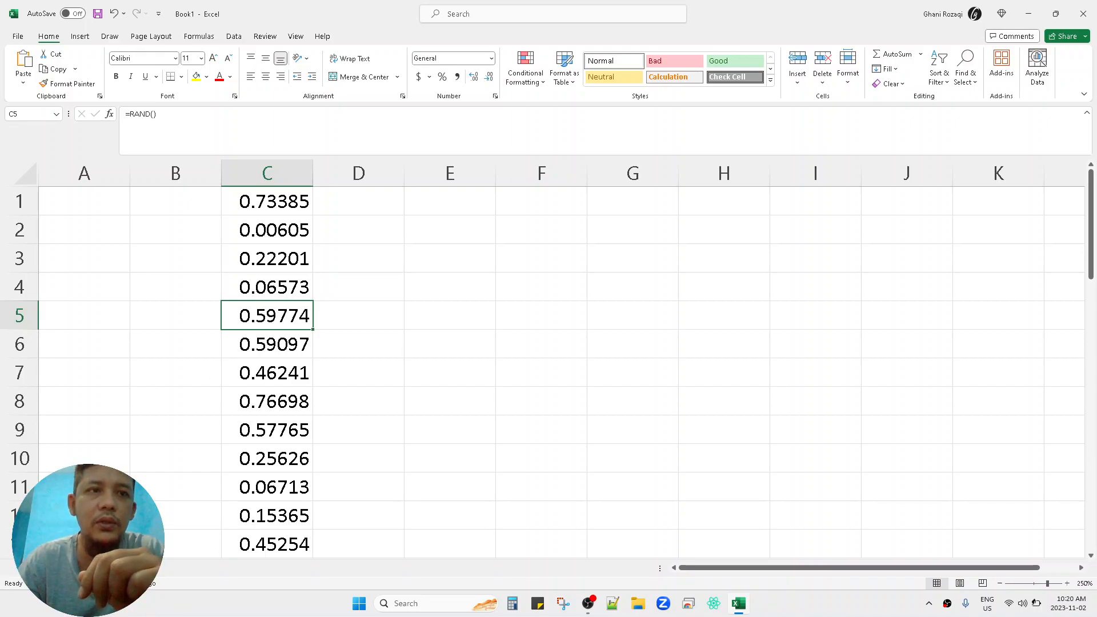
mouse_move(24, 588)
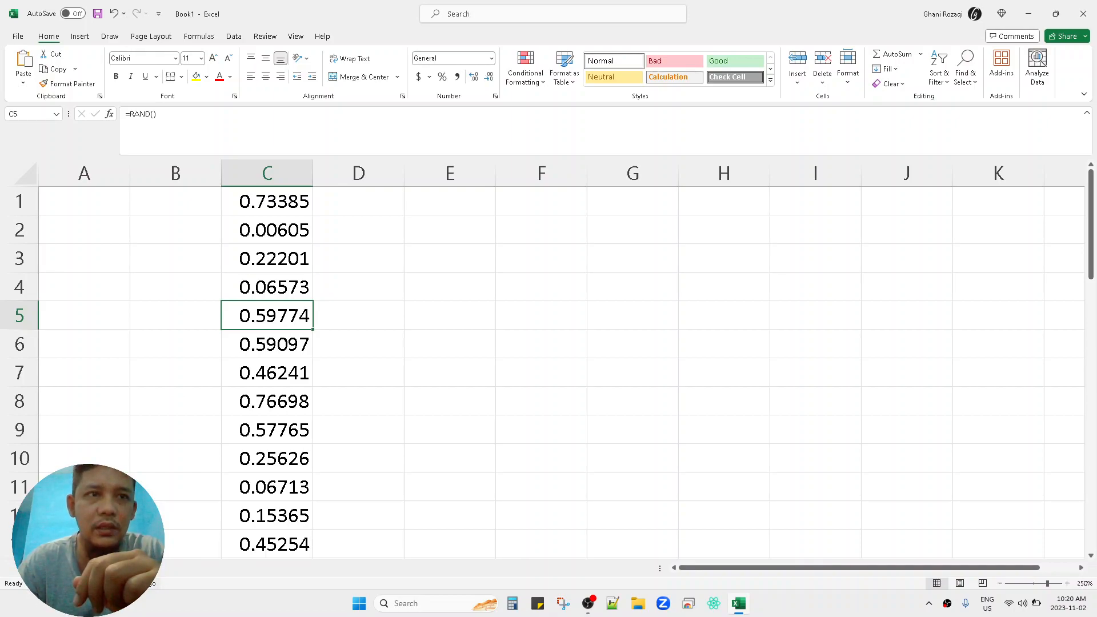
mouse_move(32, 597)
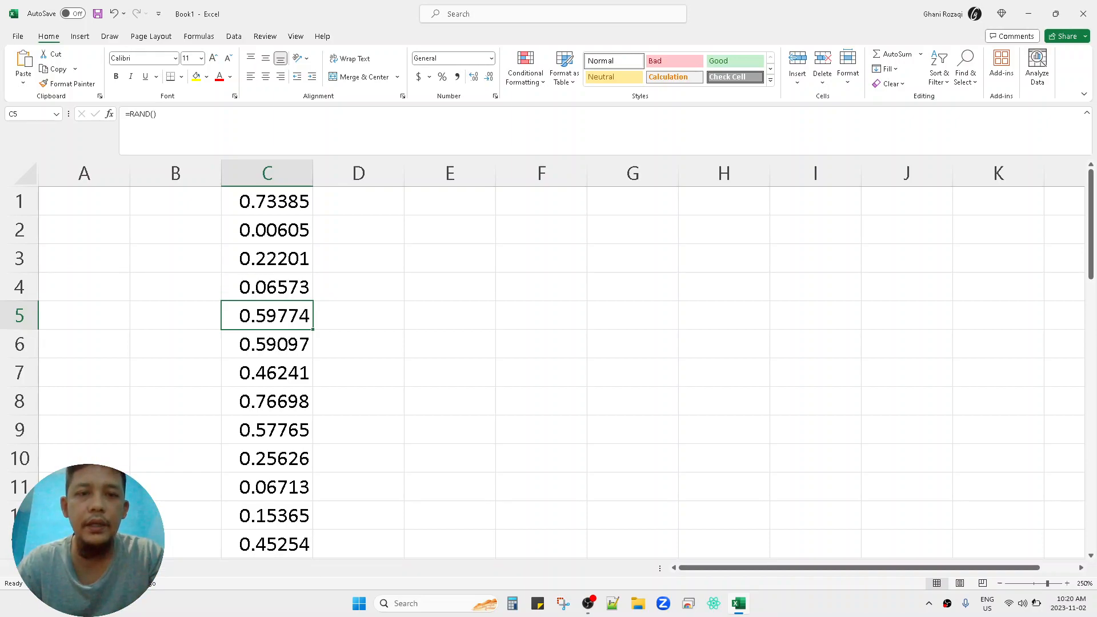
Launch On-Screen Keyboard by searching 'key' from the Start menu
click(359, 604)
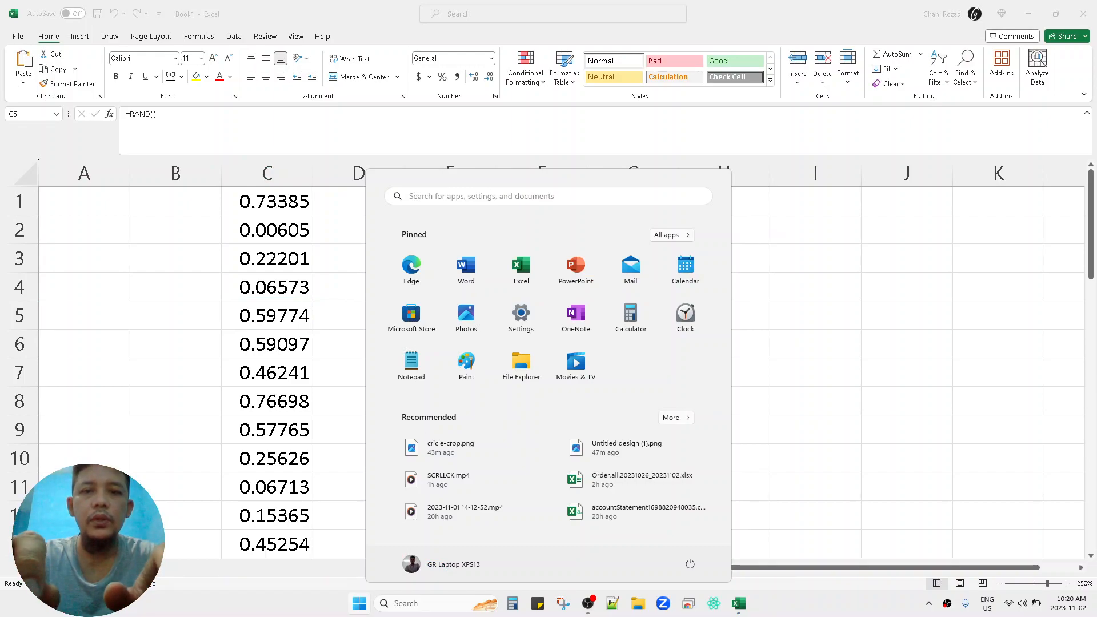
text(key)
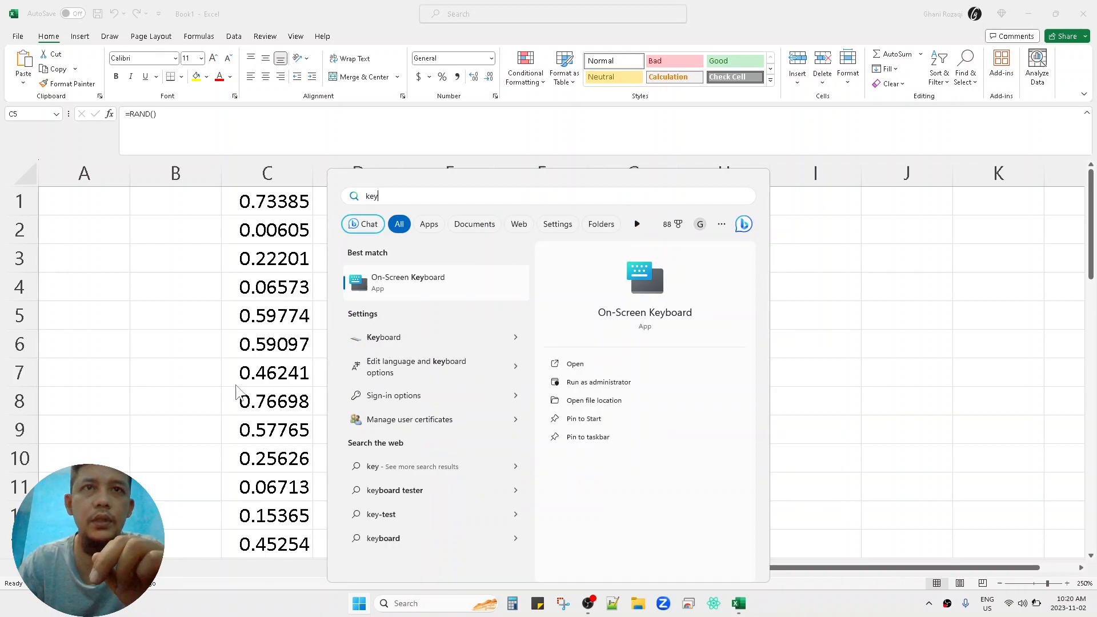
click(575, 363)
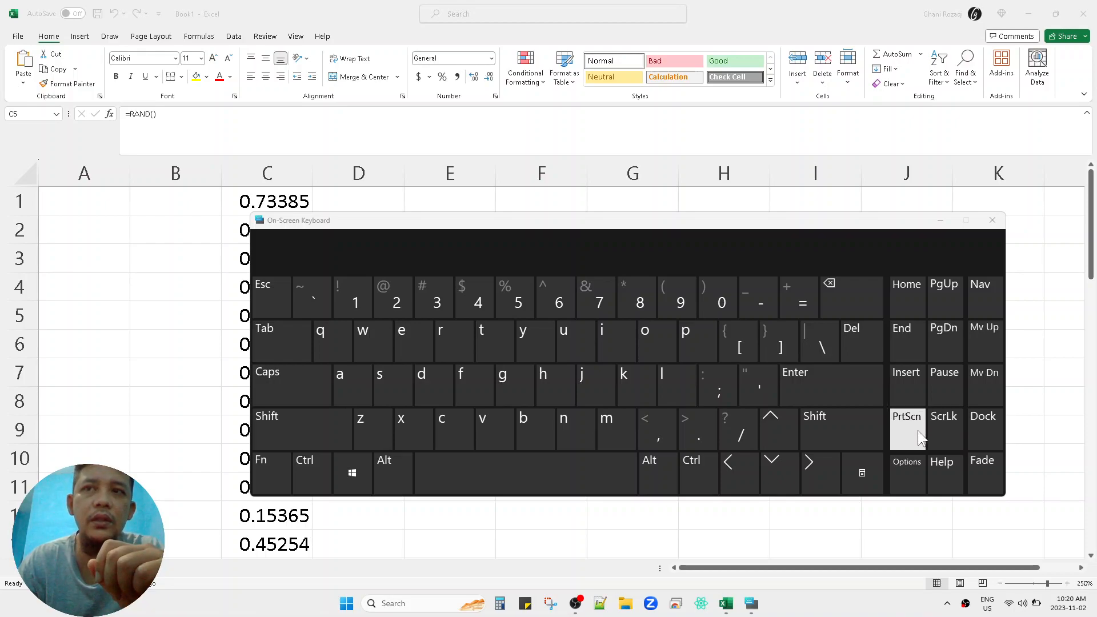
Turn ScrLk on and show the F1–F12 function-key layer via Fn
click(944, 429)
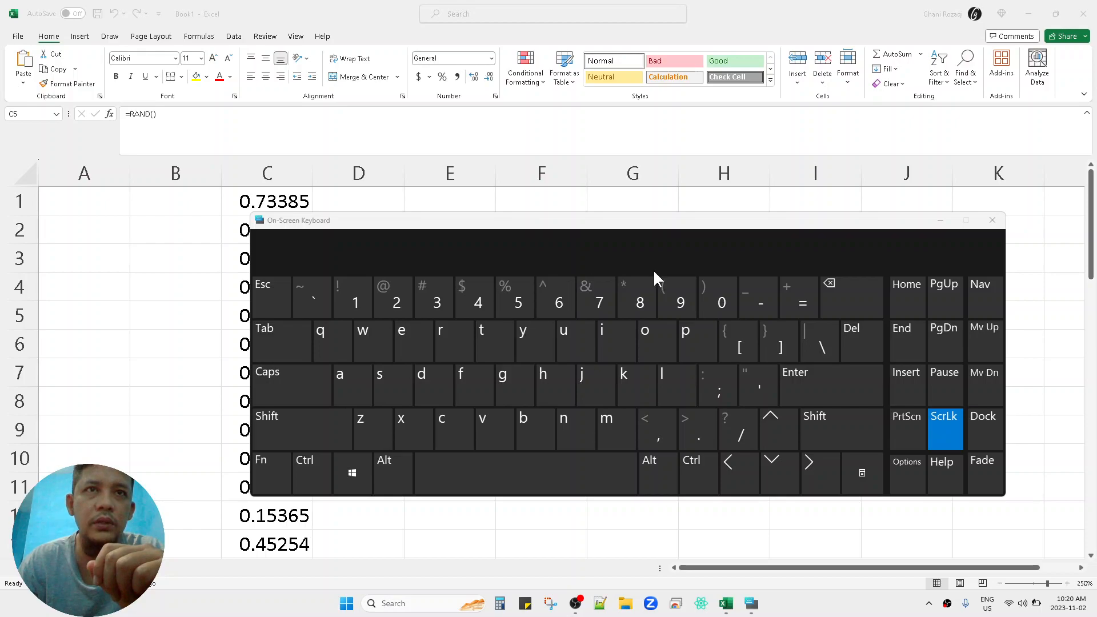
mouse_move(563, 342)
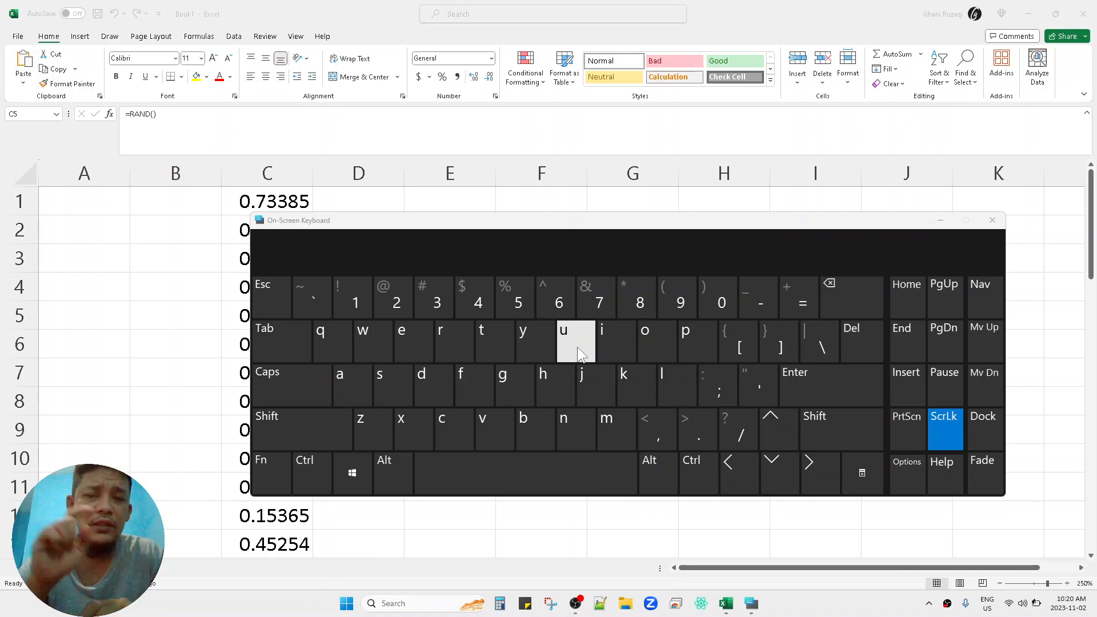
mouse_move(370, 254)
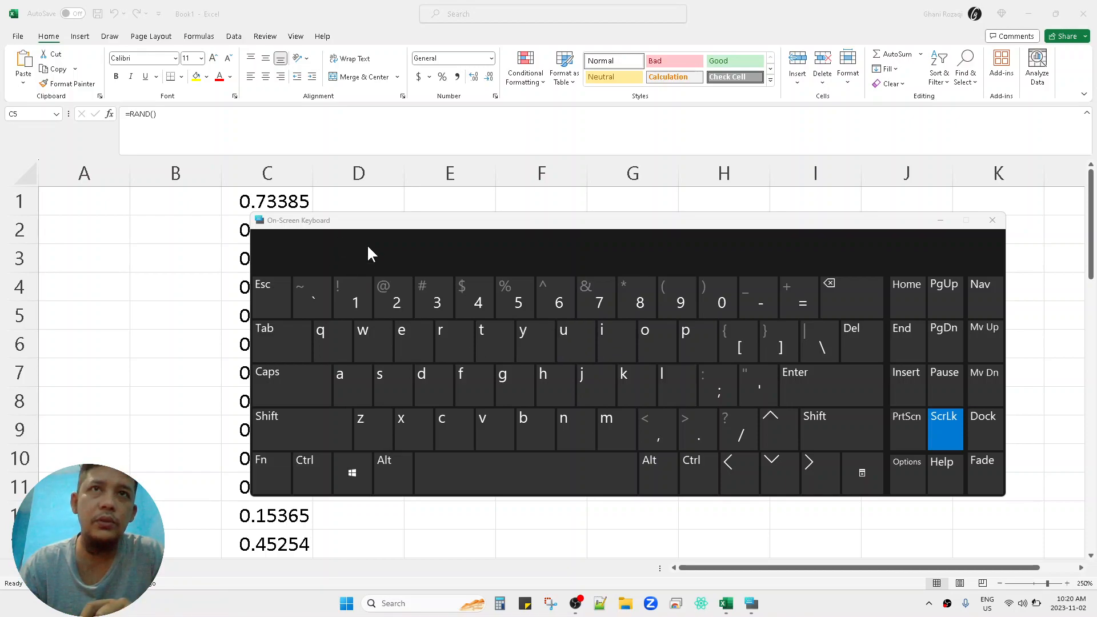
mouse_move(437, 302)
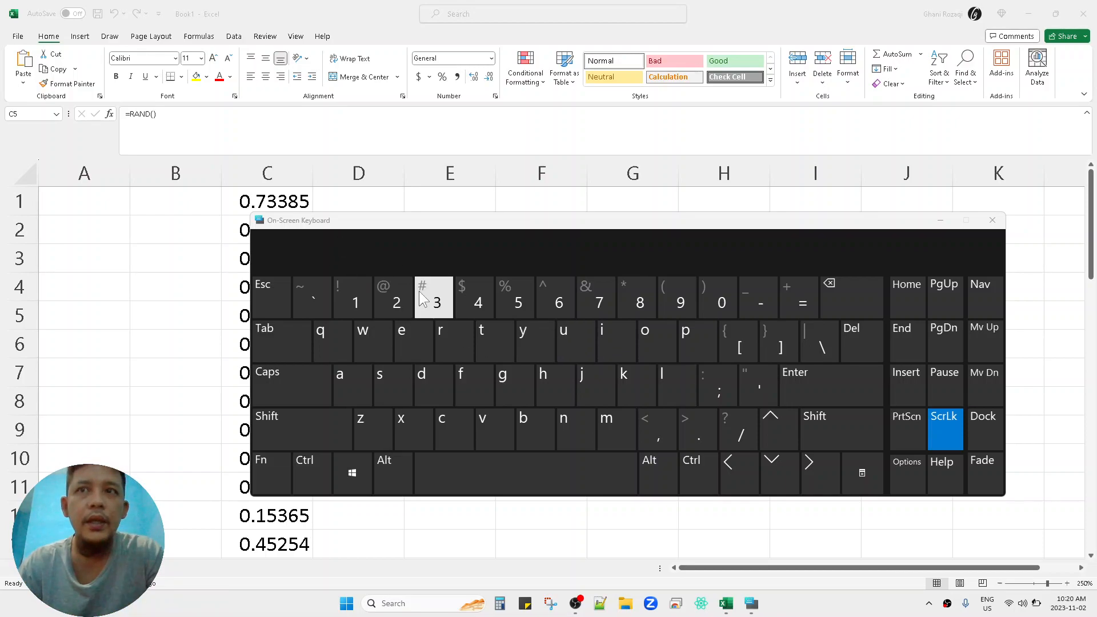
mouse_move(259, 217)
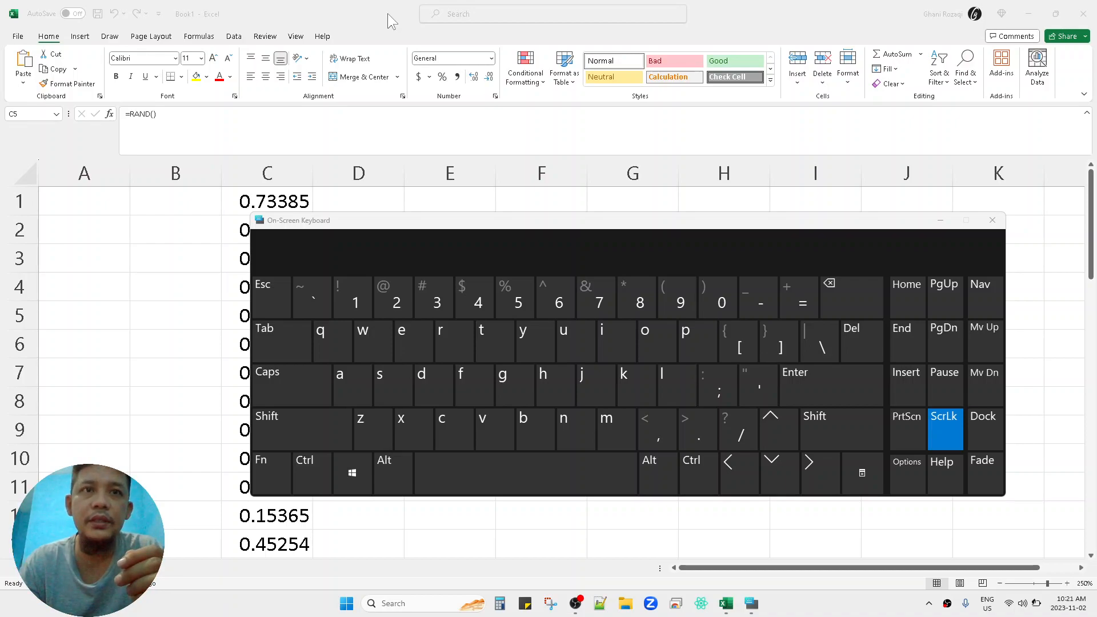
click(269, 468)
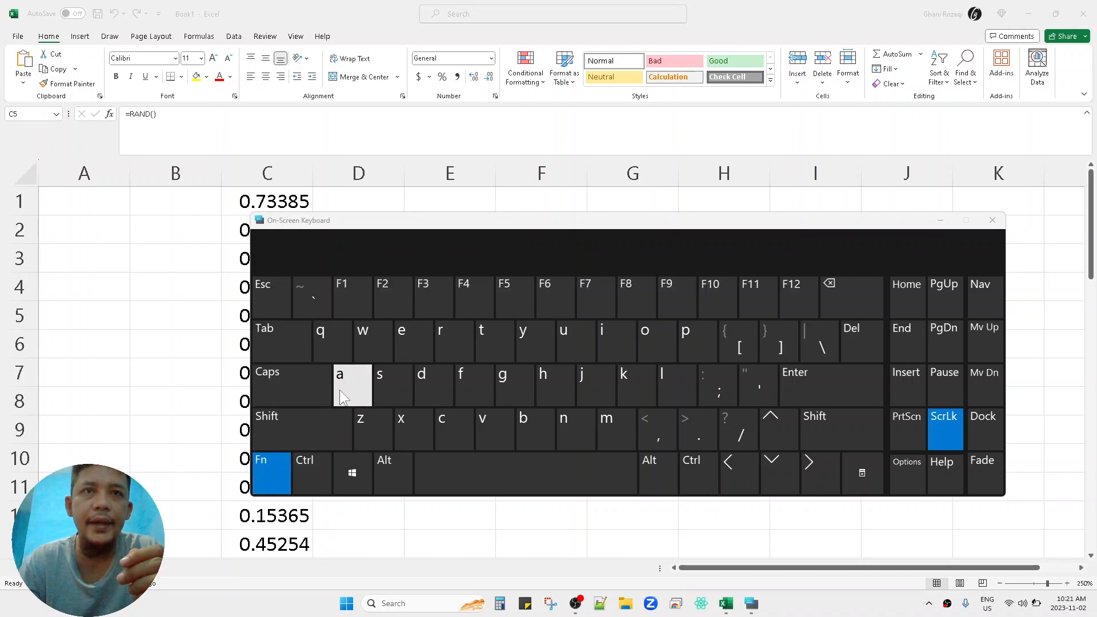
mouse_move(339, 7)
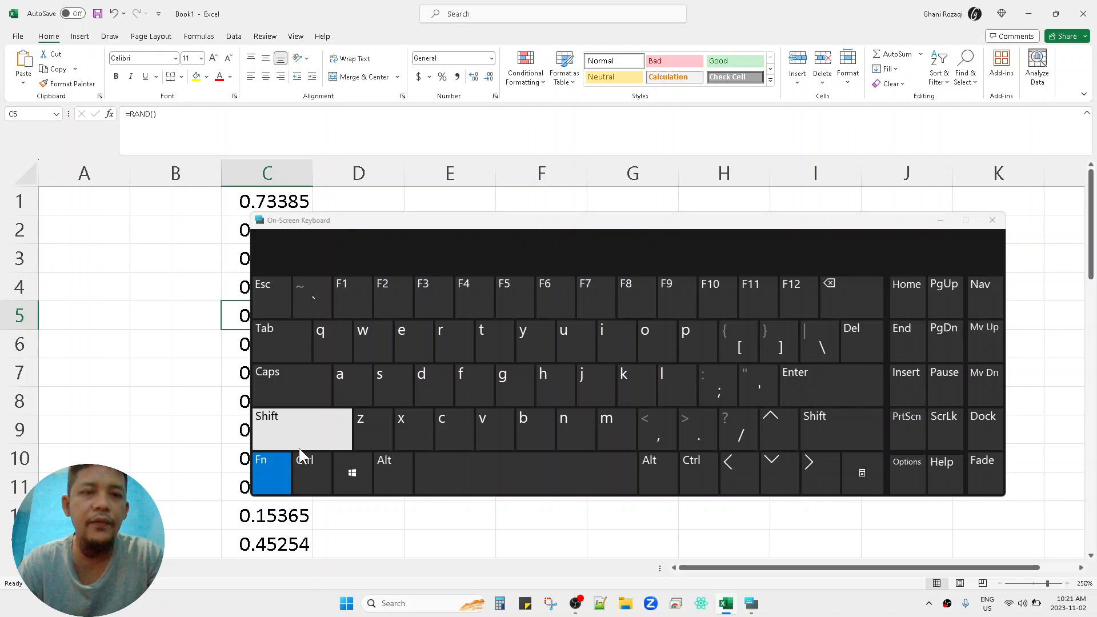
Toggle ScrLk until it is unlit, leaving Scroll Lock off
click(944, 429)
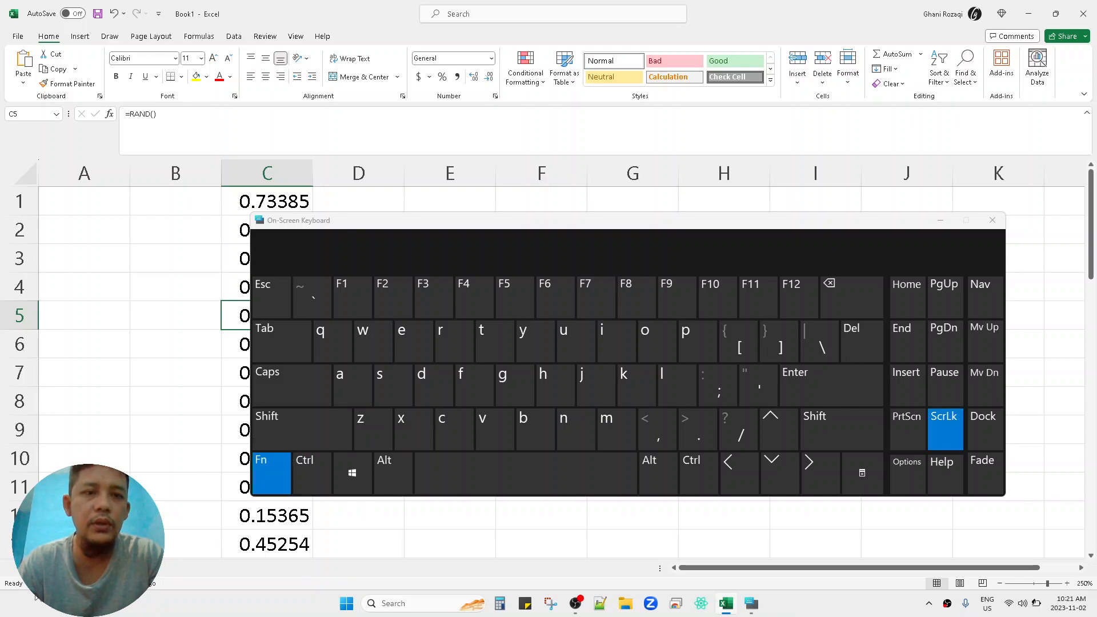
click(943, 429)
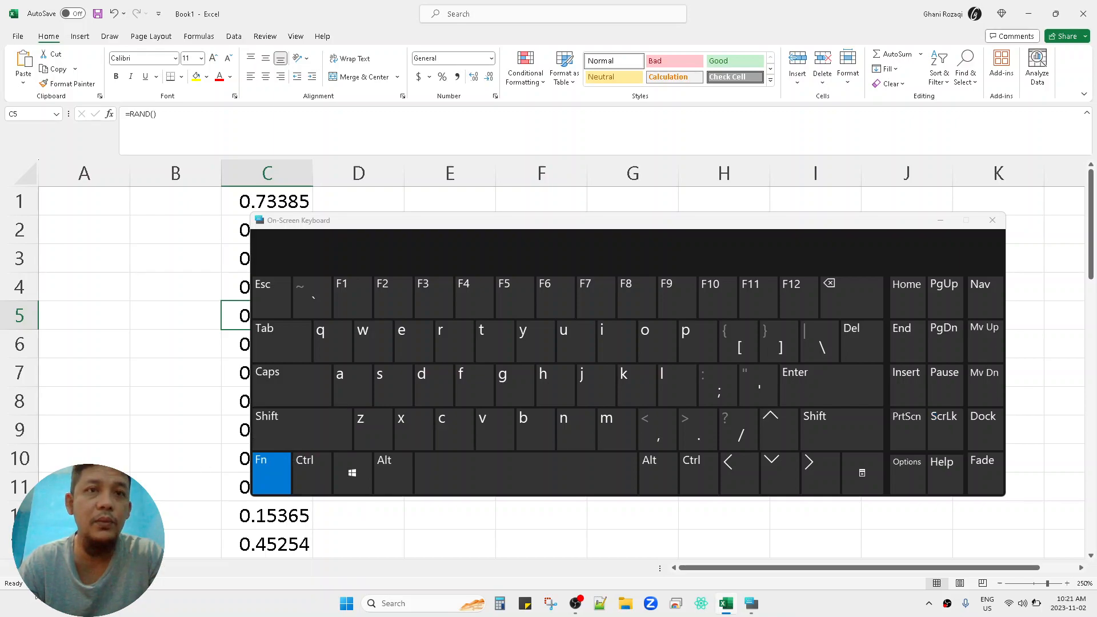